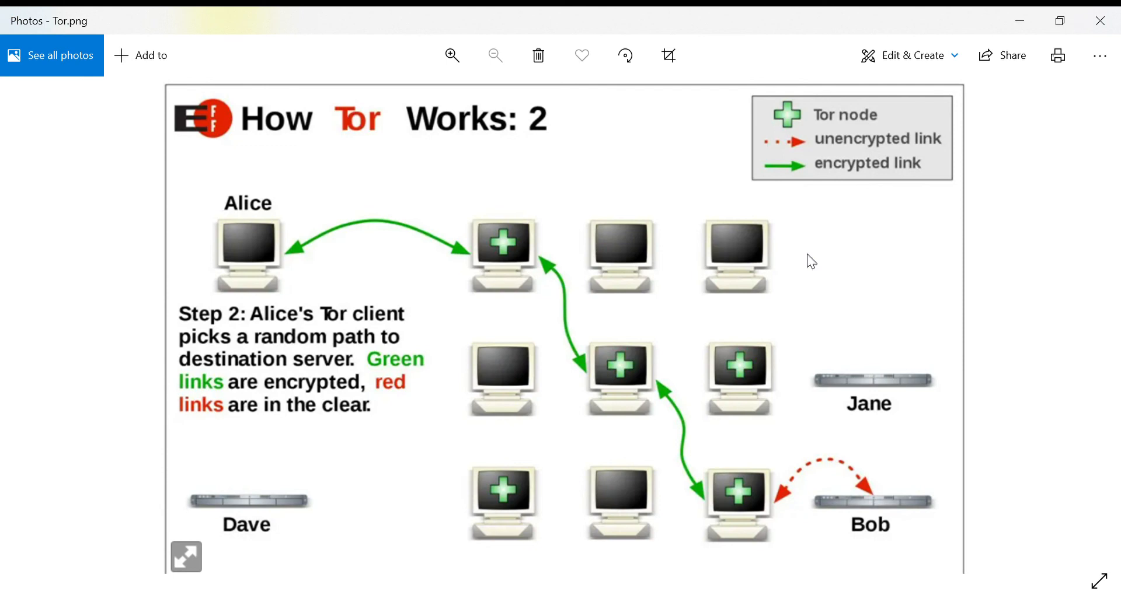
pyautogui.moveTo(899, 175)
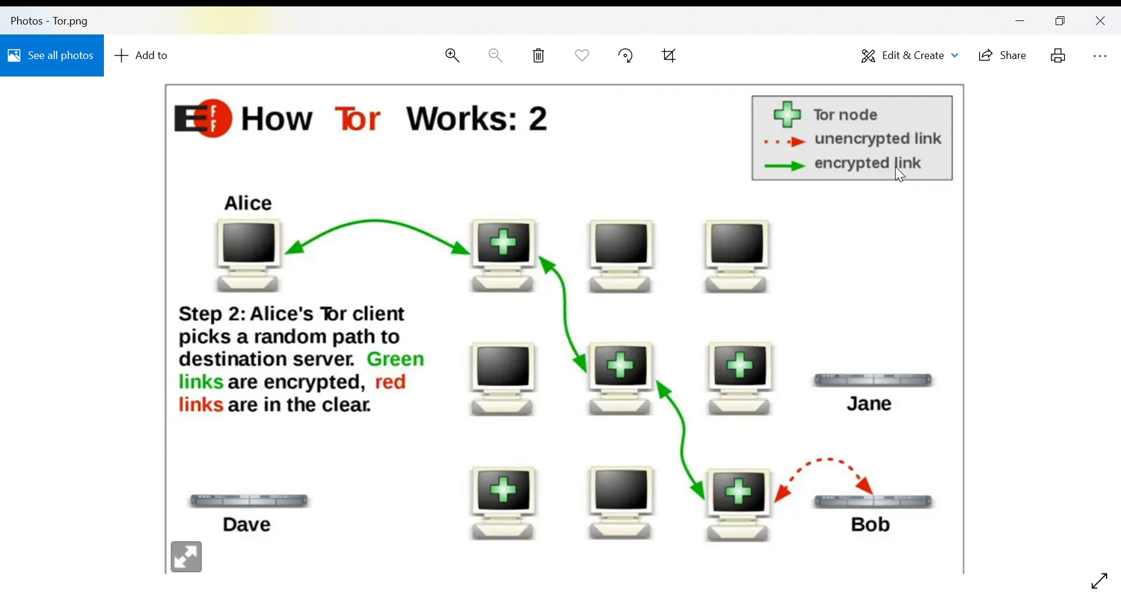